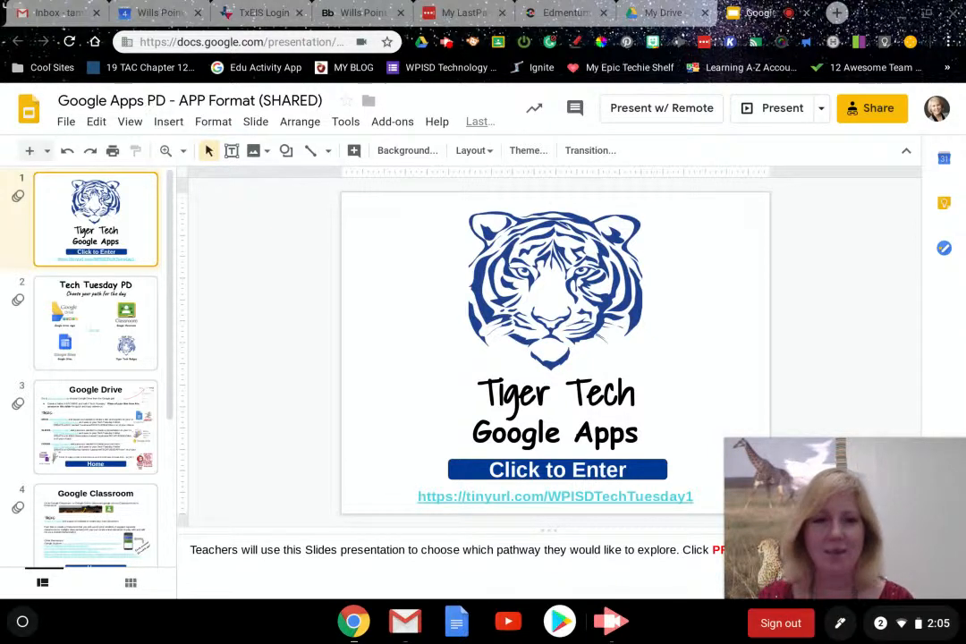
mouse_move(862, 324)
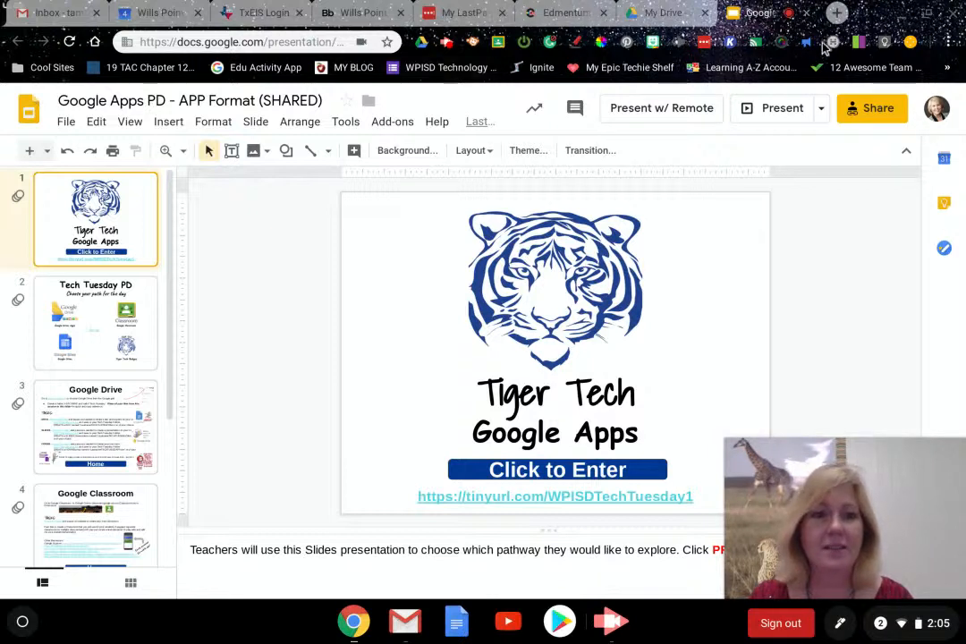
mouse_move(913, 43)
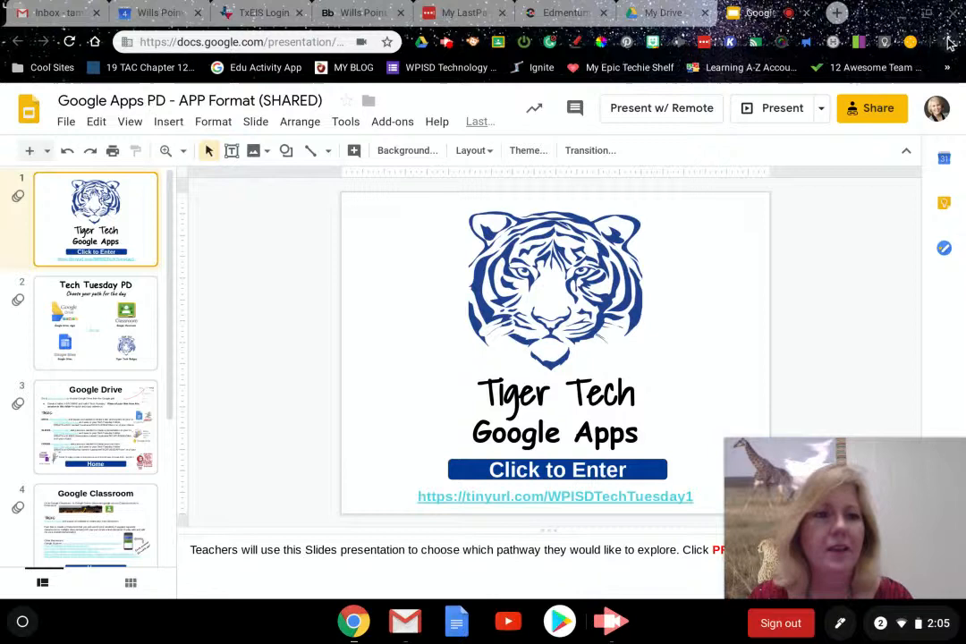
mouse_move(952, 43)
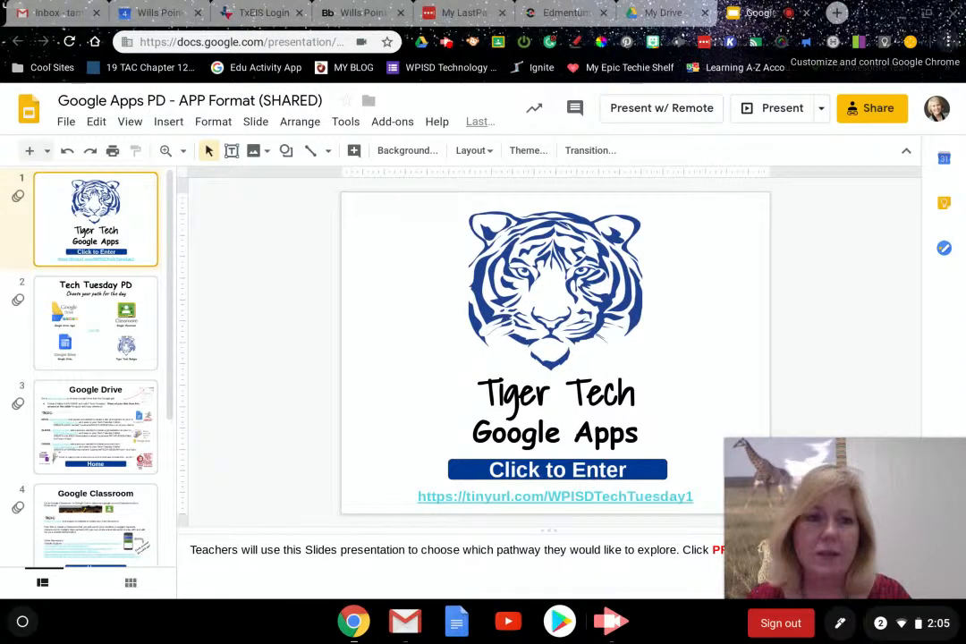
- Reach Chrome's Extensions page via the three-dot menu's More tools group
click(952, 43)
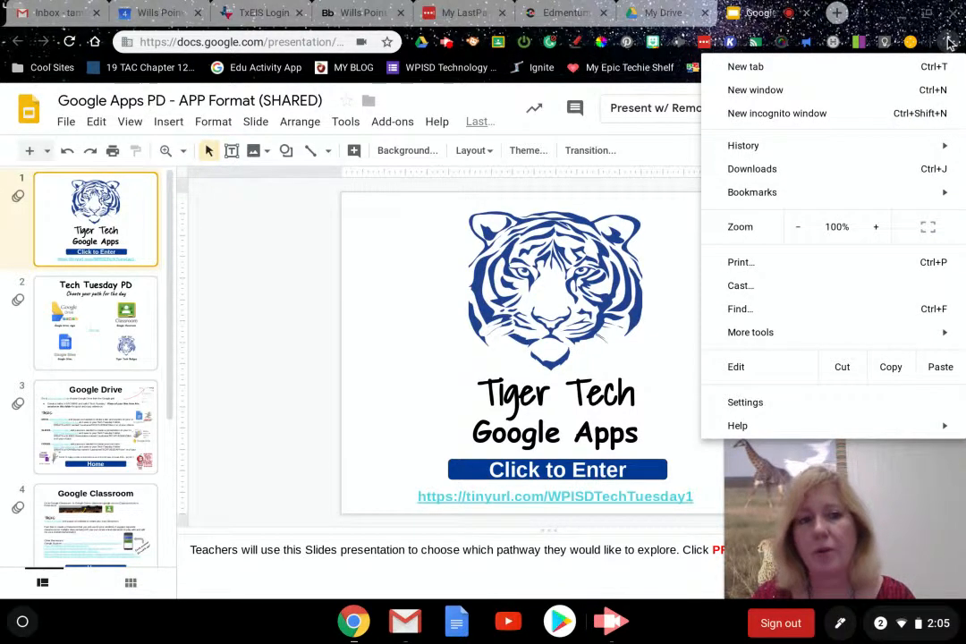
mouse_move(751, 331)
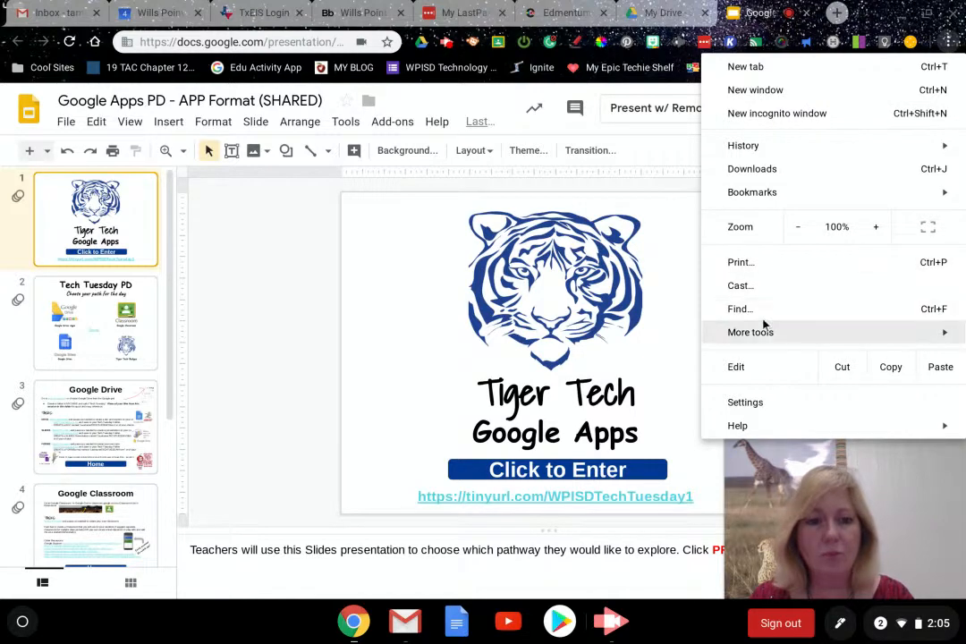
click(749, 331)
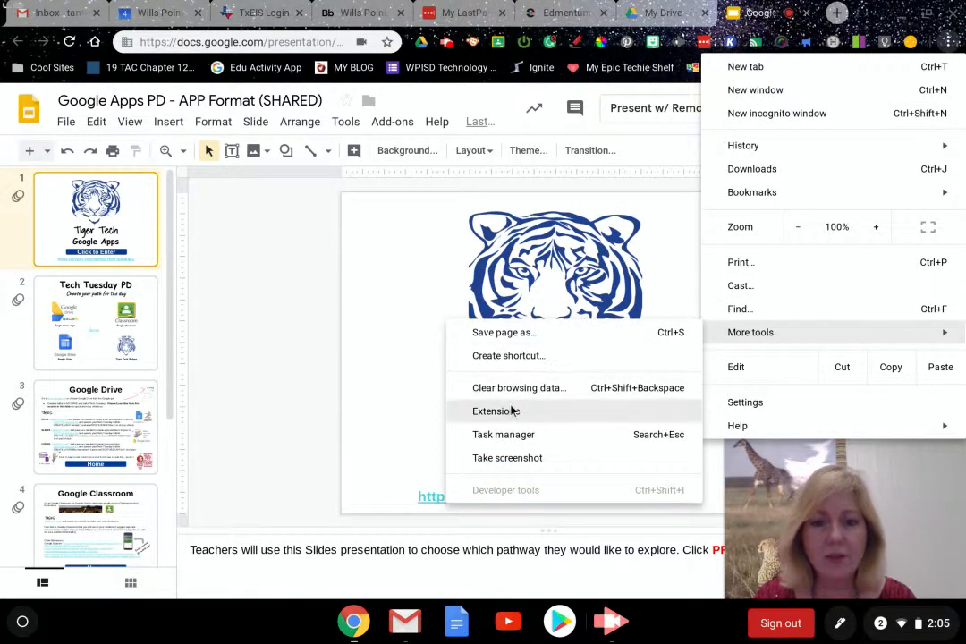
click(496, 409)
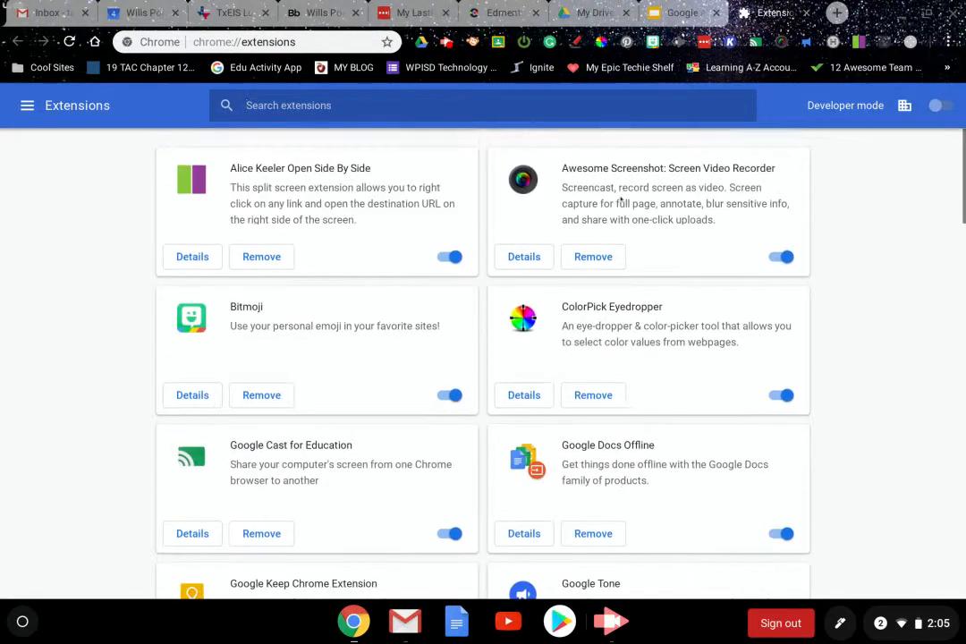
- Show the Extensions side panel with the Open Chrome Web Store link
scroll(down, 3)
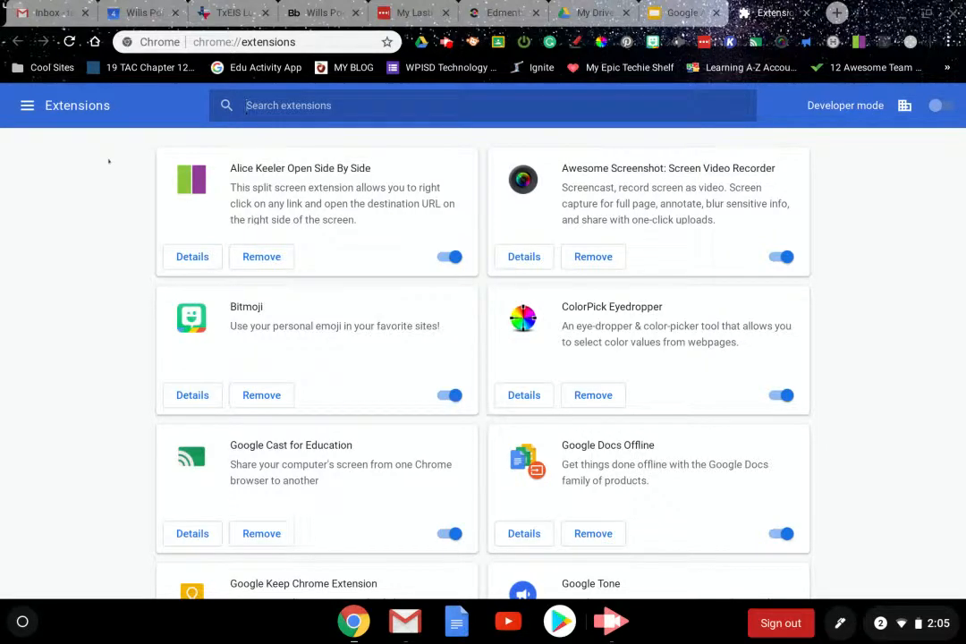
mouse_move(28, 104)
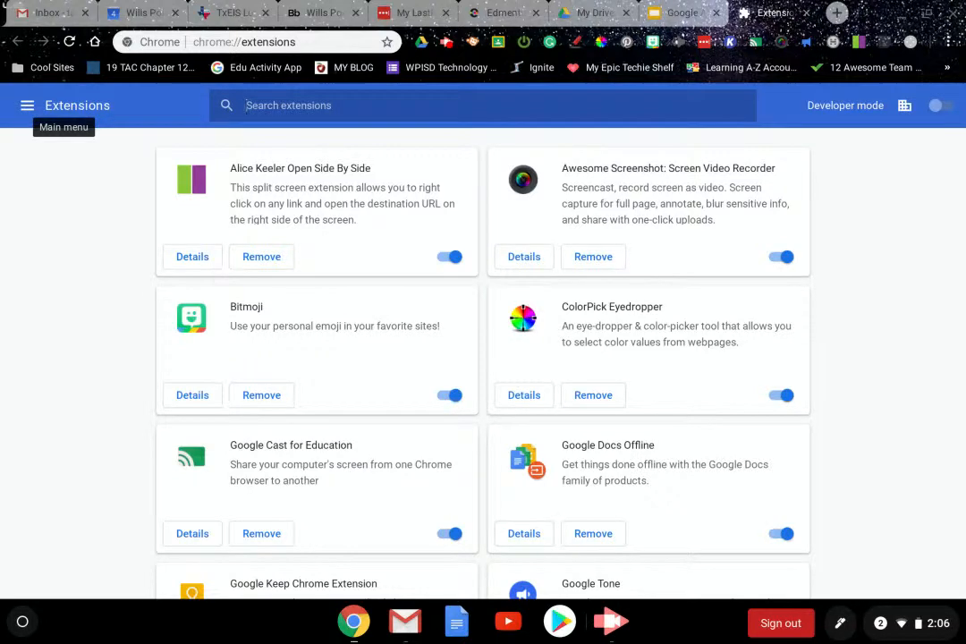
click(28, 106)
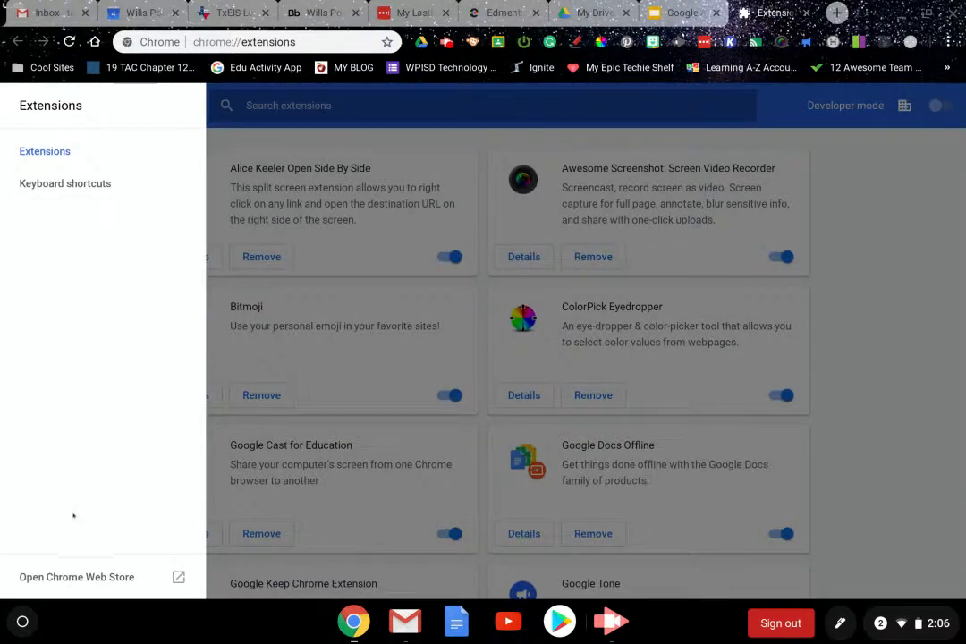
- Search the Chrome Web Store for 'remote sl' to find Remote for Slides, then return to the Tiger Tech deck
click(75, 576)
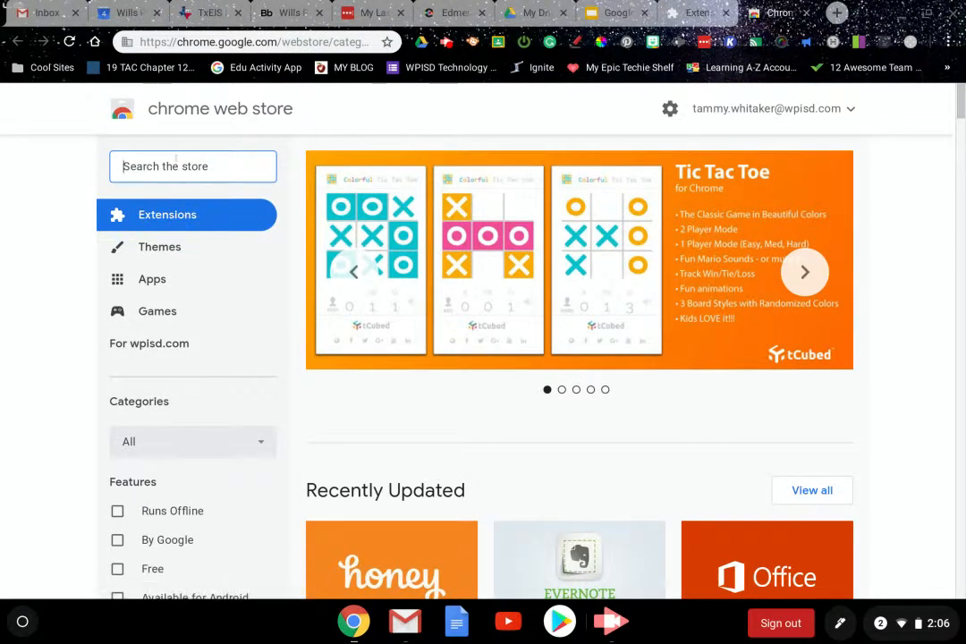
text(remote slides)
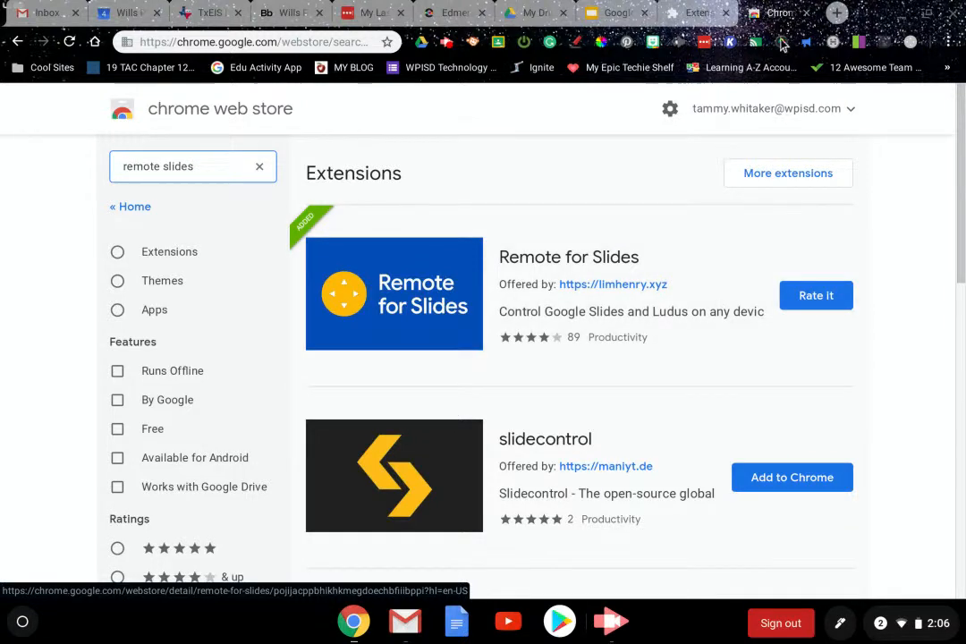
mouse_move(911, 43)
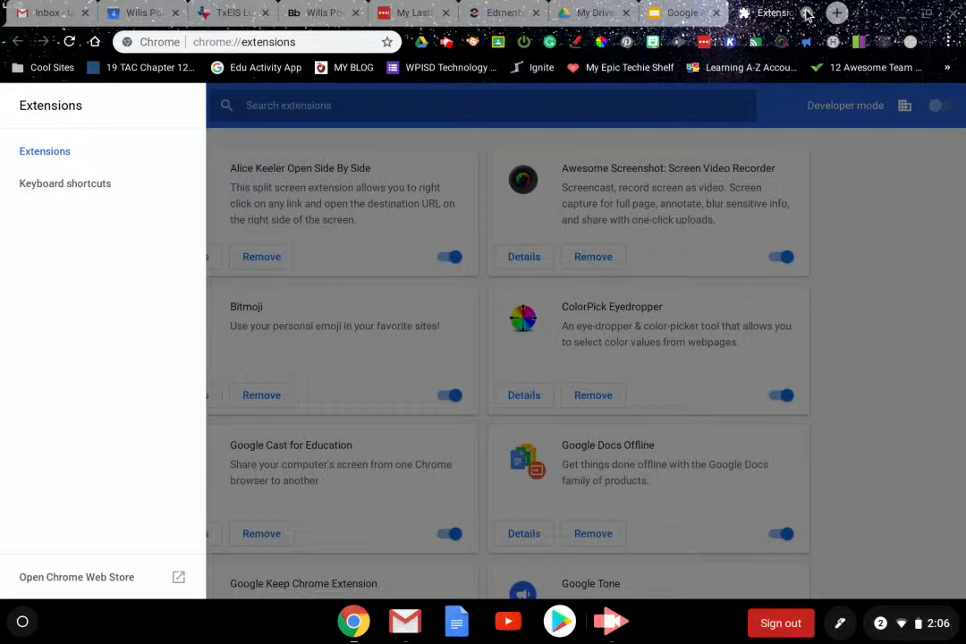
click(751, 12)
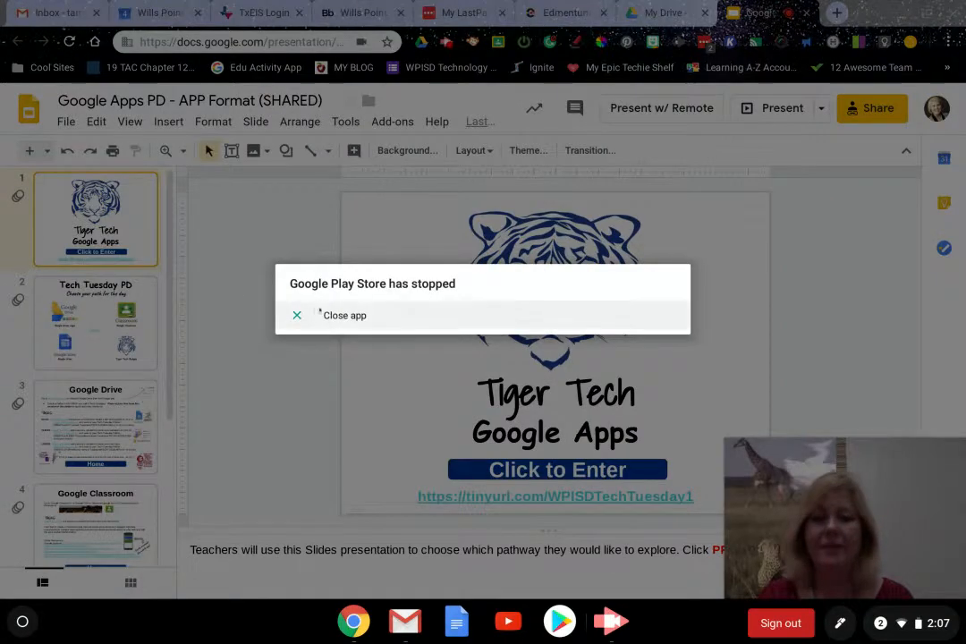
- Dismiss the 'Google Play Store has stopped' dialog with Close app
click(343, 315)
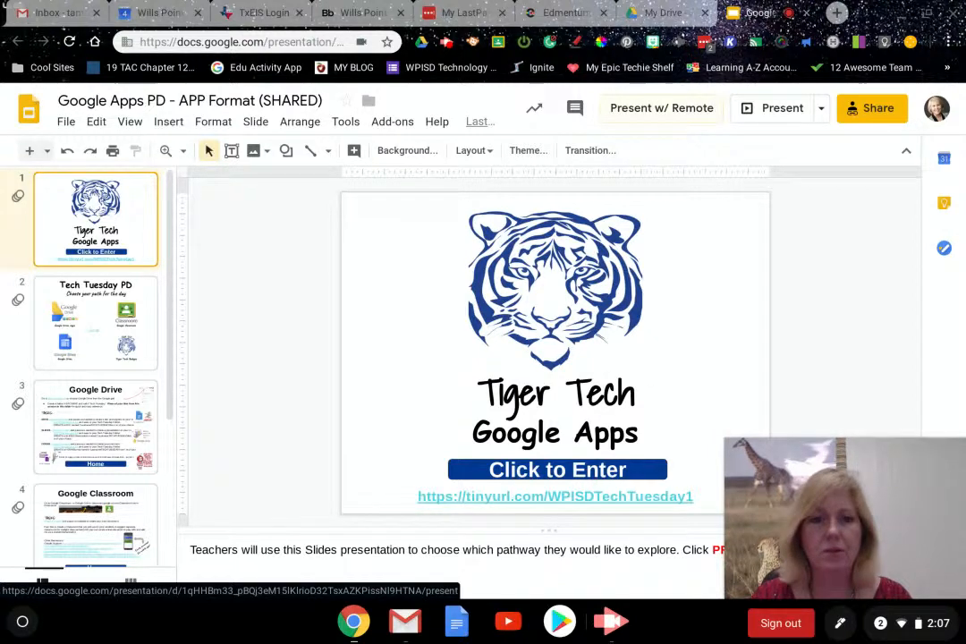
- Start the Tiger Tech slideshow with Present w/ Remote, showing a slide ID
click(773, 108)
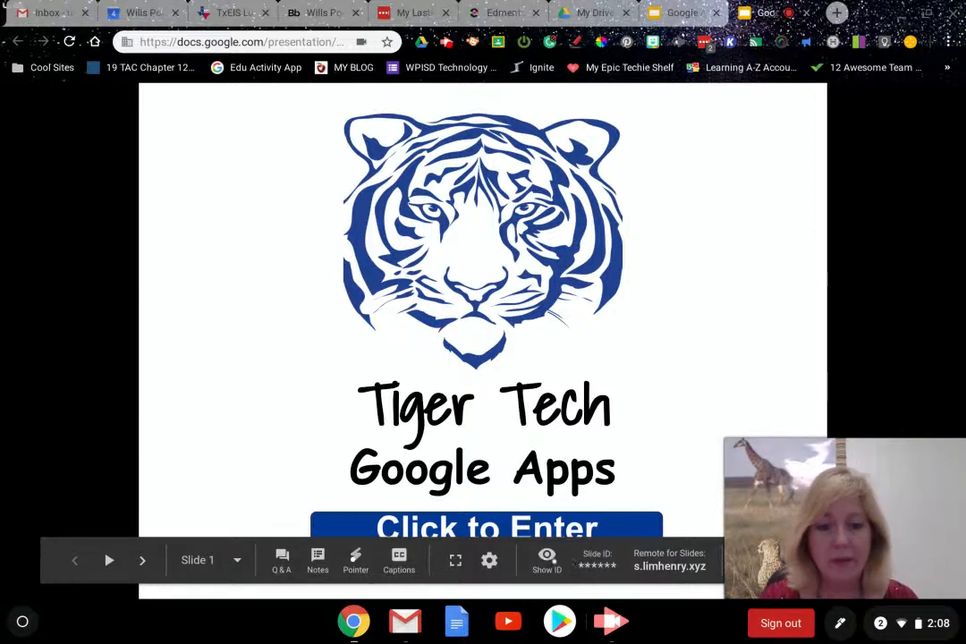
- Hide the presenter toolbar and advance past Tech Tuesday PD to the Google Drive slide
click(546, 561)
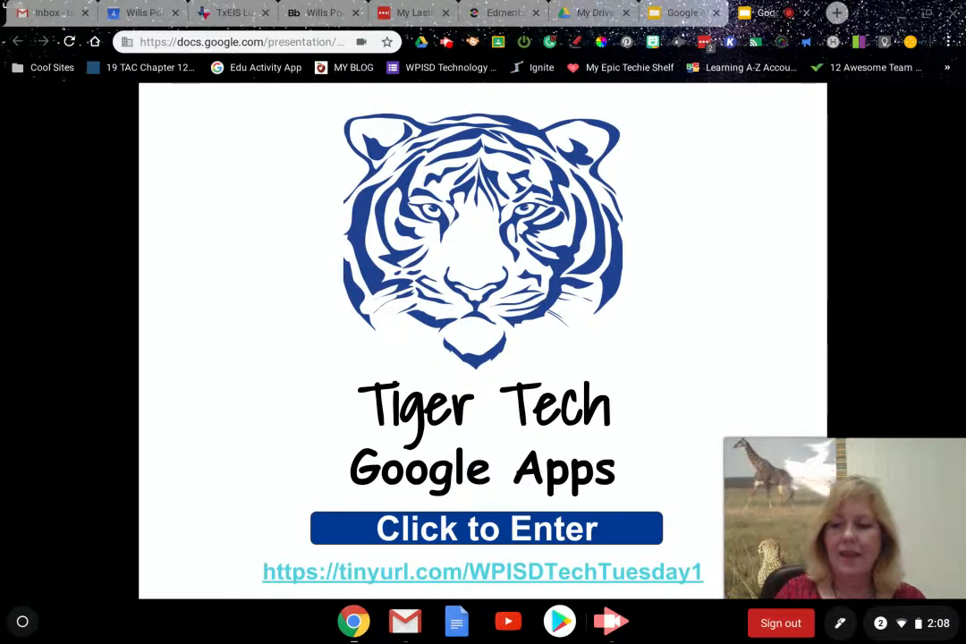
click(487, 528)
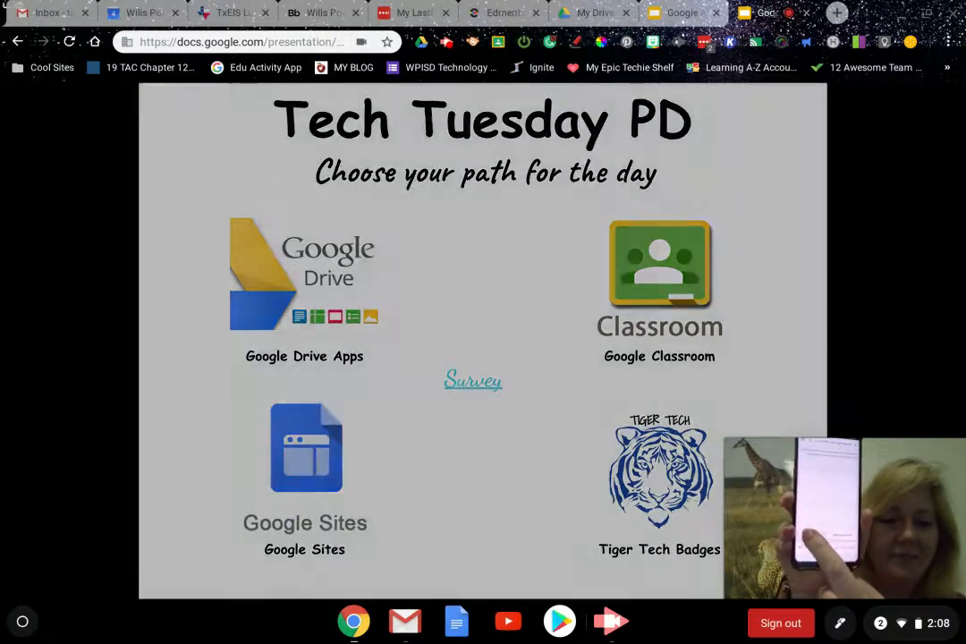
click(304, 275)
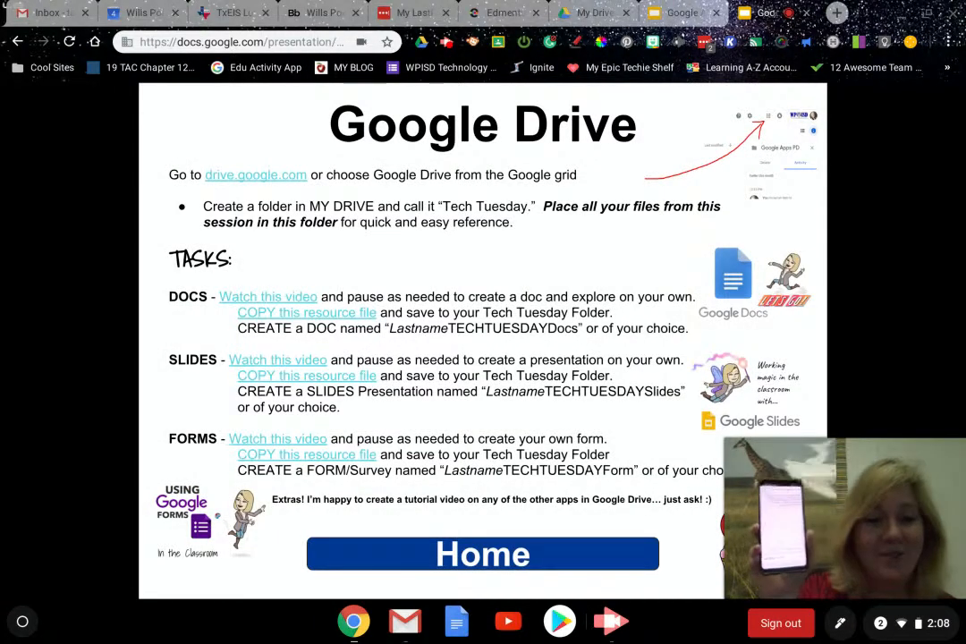